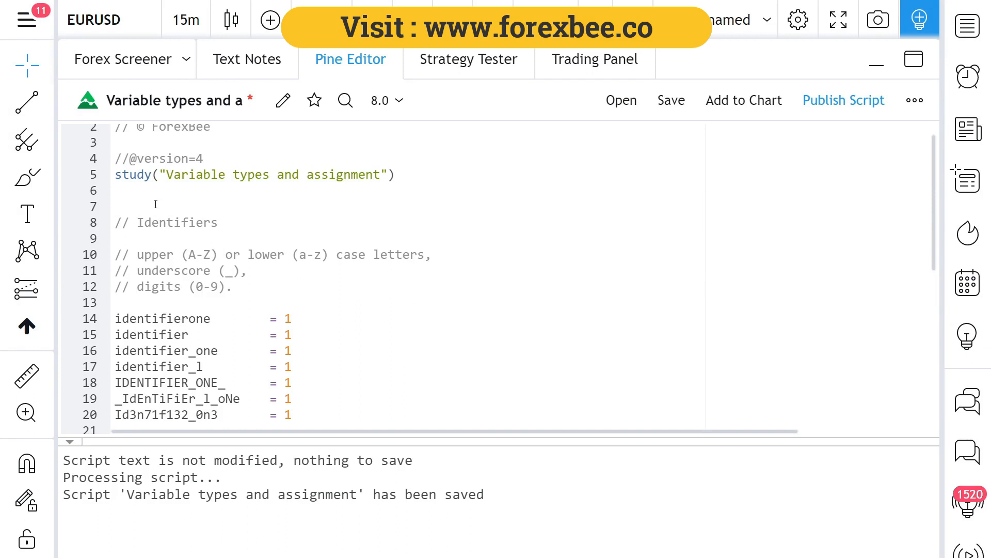
- Highlight the three identifier naming rules in the comments, pointing out the underscore rule
scroll(down, 3)
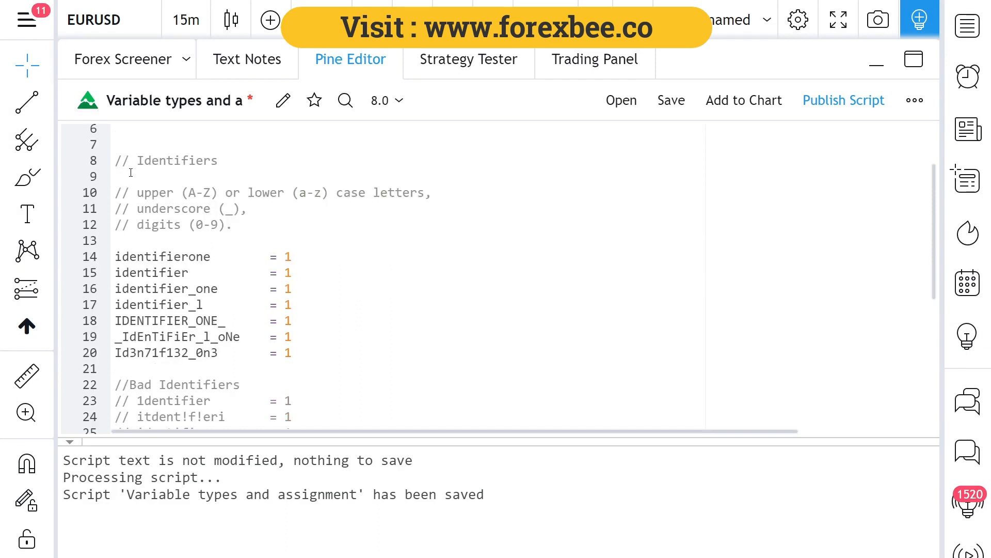
scroll(down, 3)
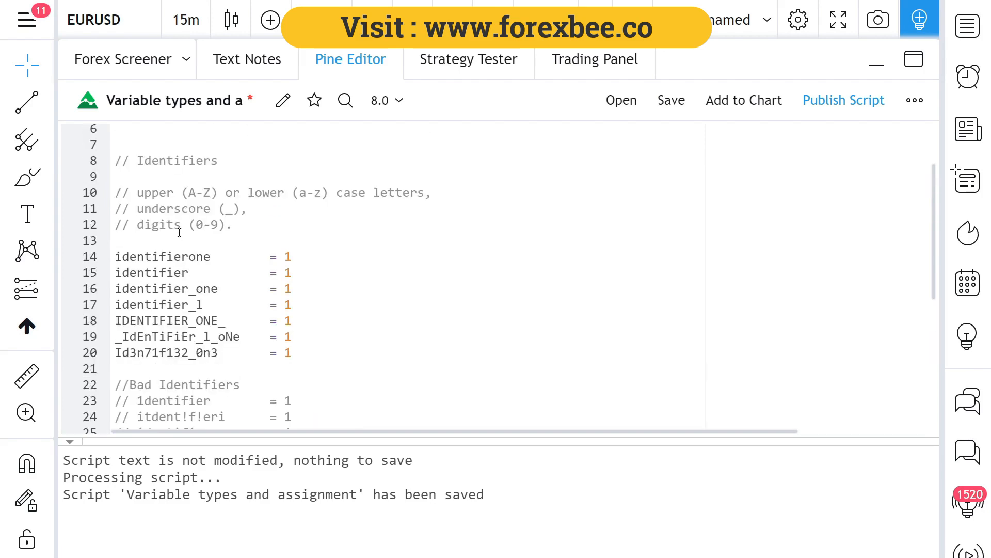
drag(133, 193, 232, 224)
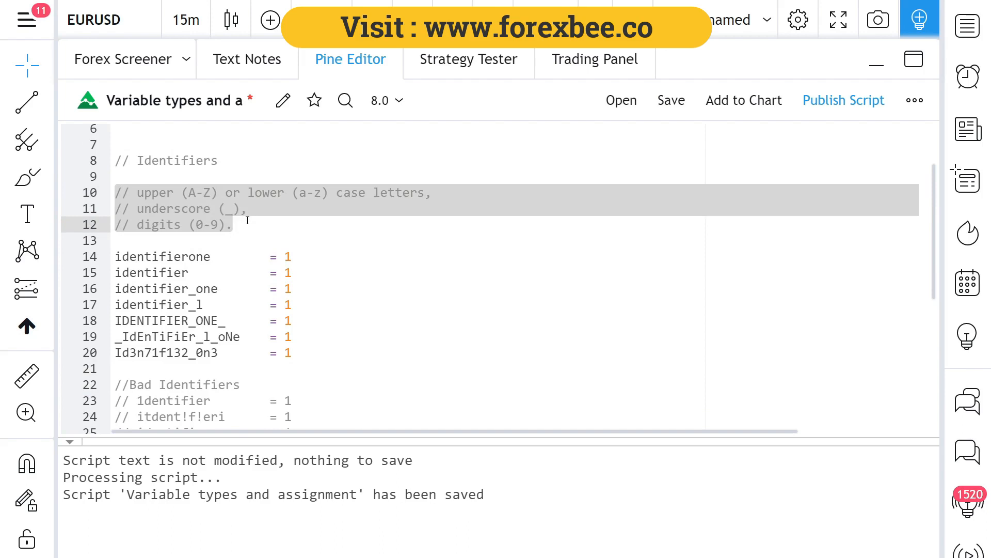
mouse_move(154, 195)
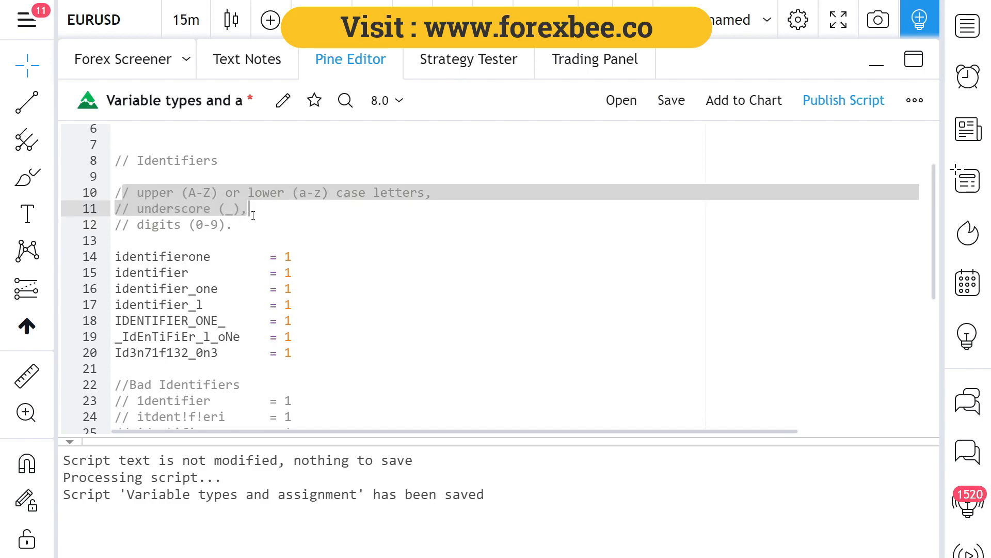
click(122, 192)
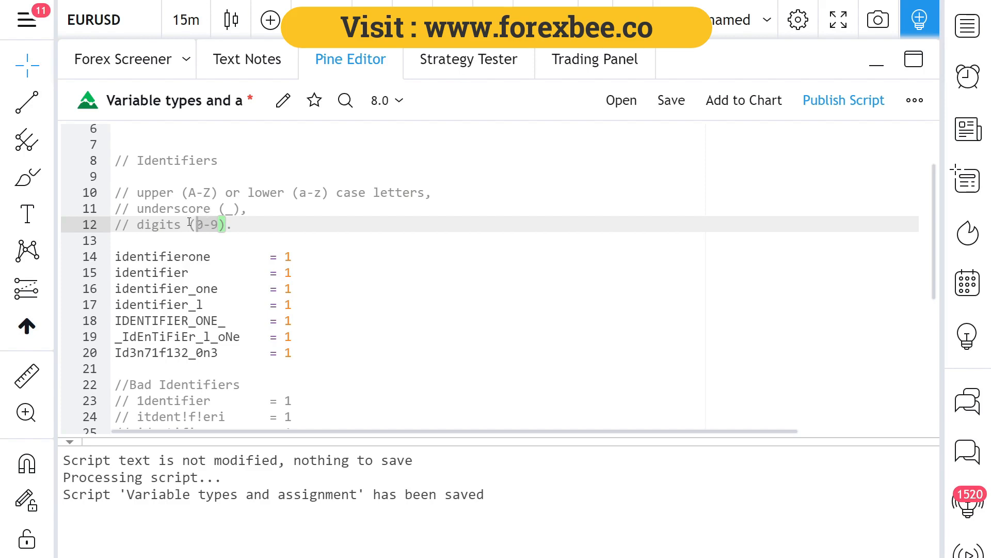
mouse_move(199, 230)
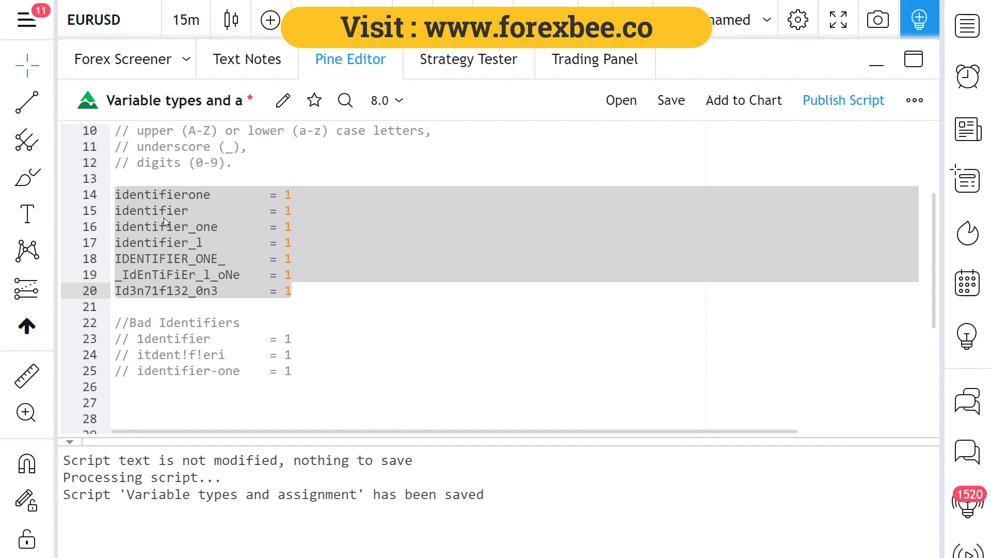
- Save to see the line 23 error on 1identifier, then rename it to identifier_1
scroll(down, 3)
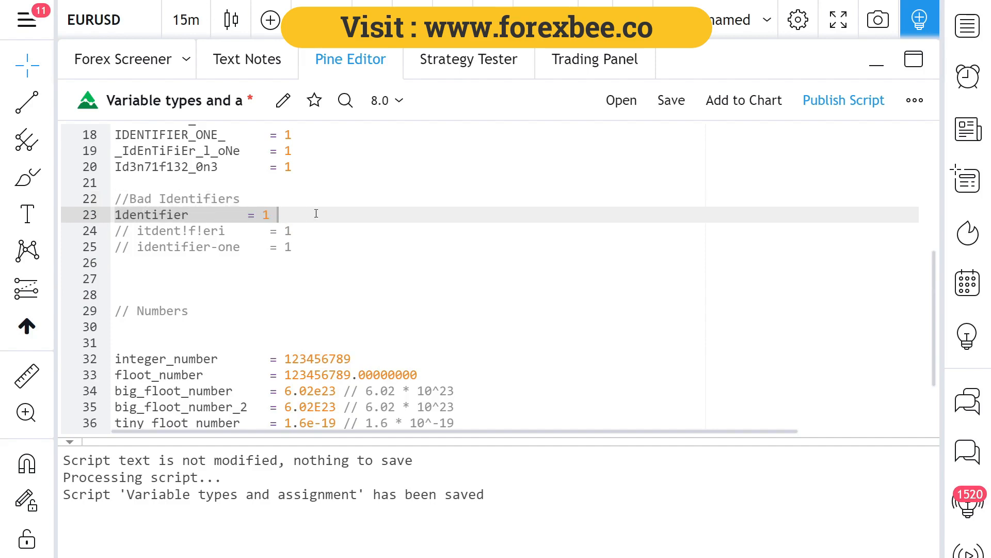
mouse_move(750, 115)
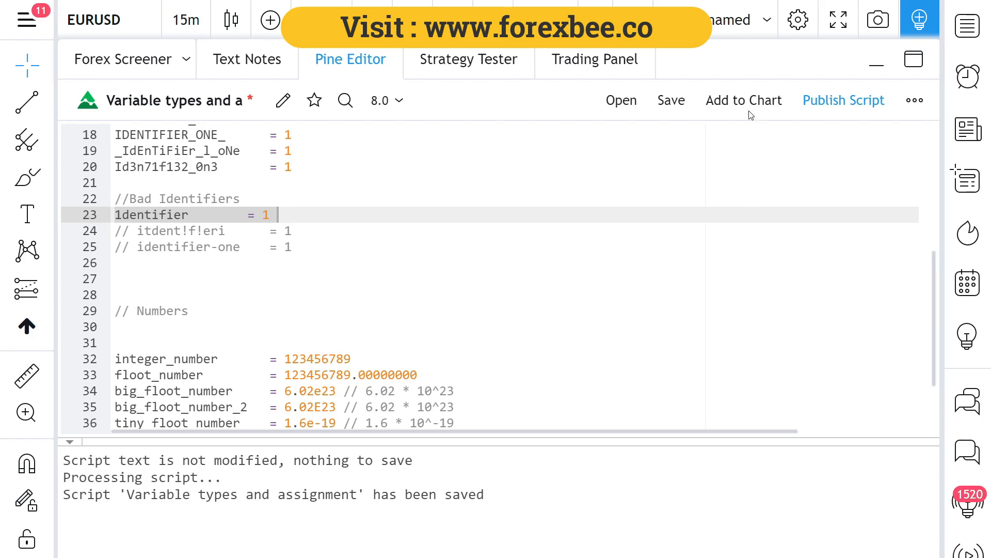
click(672, 100)
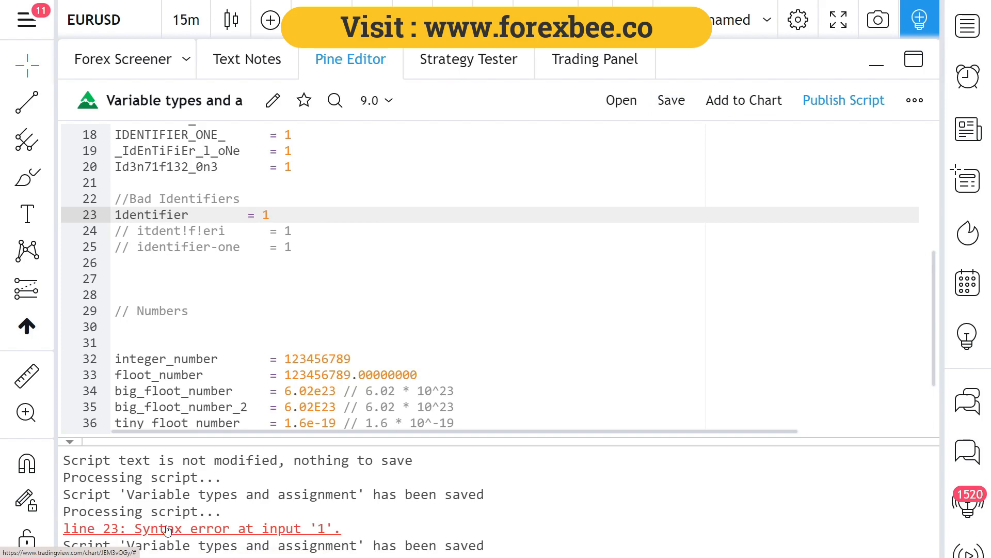
mouse_move(122, 539)
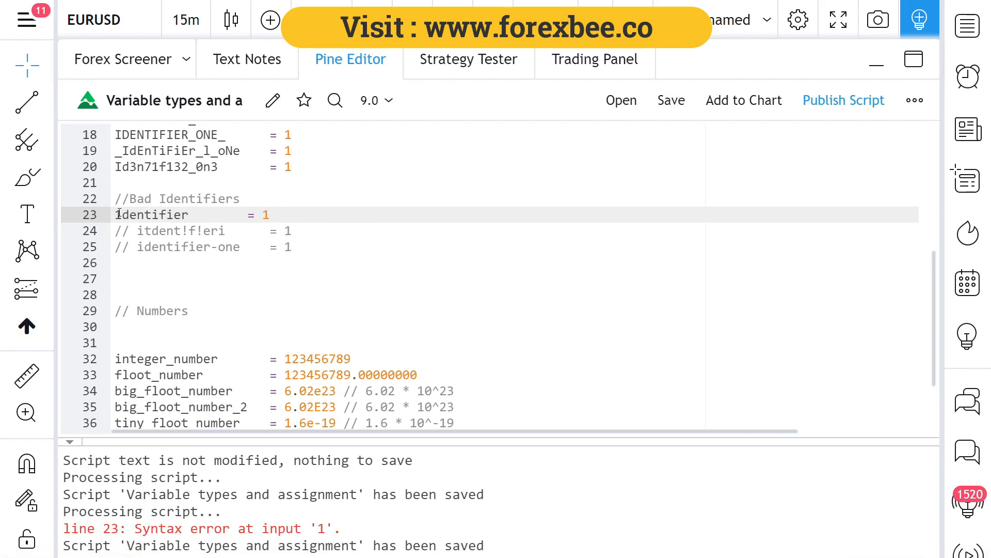
text(1)
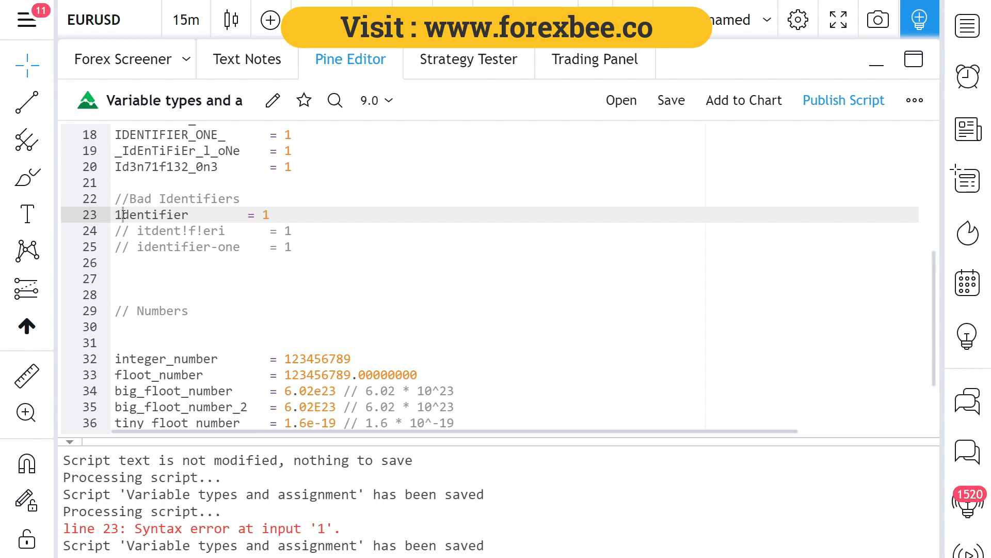
key(Backspace)
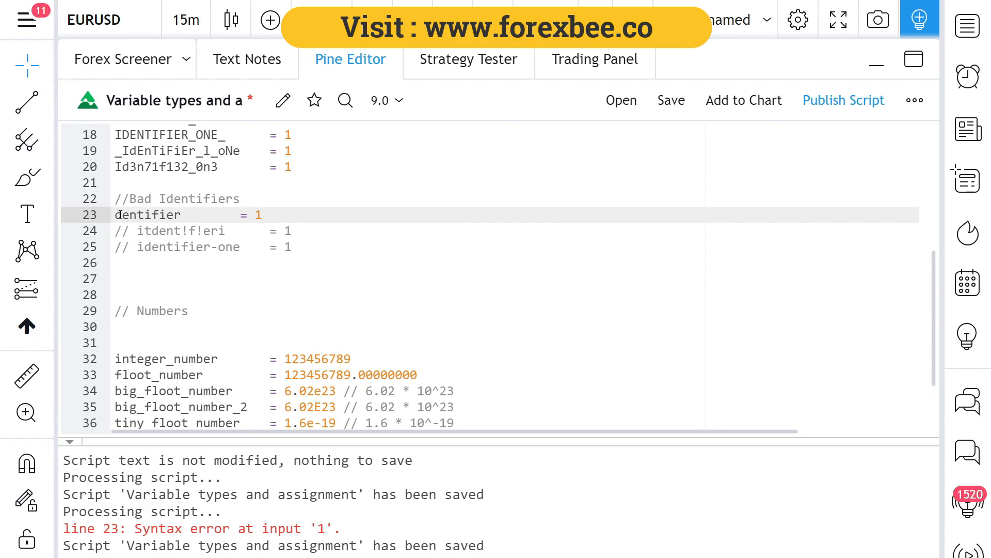
text(i)
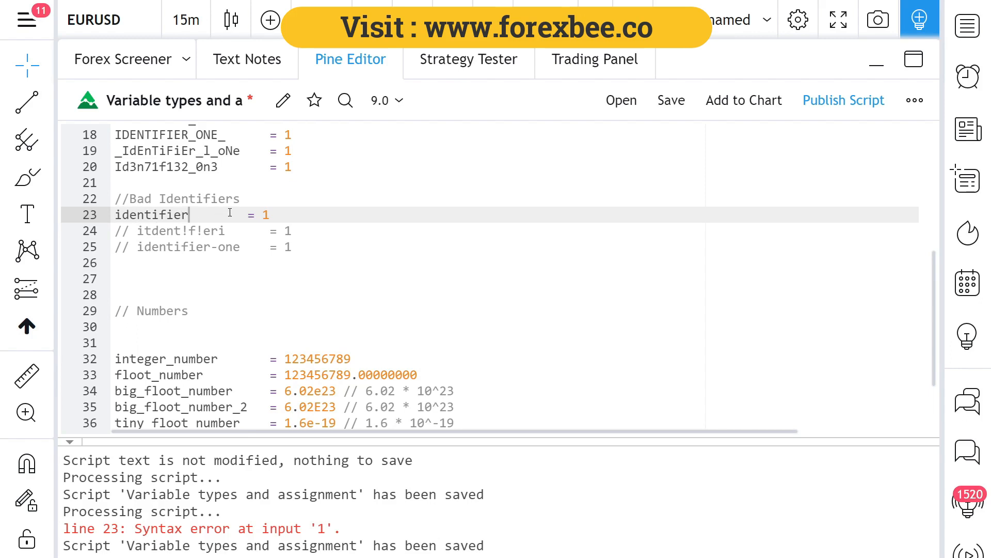
text(_1)
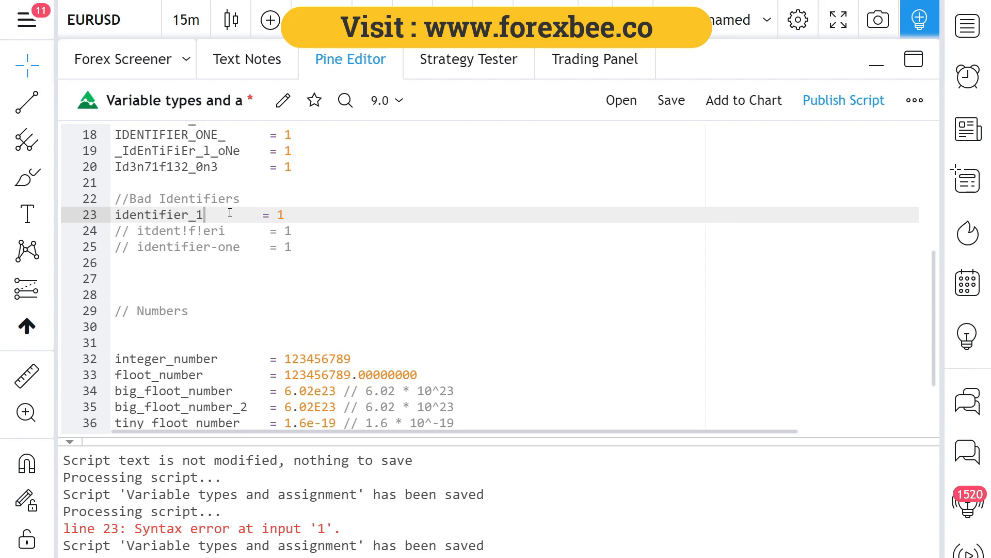
mouse_move(699, 101)
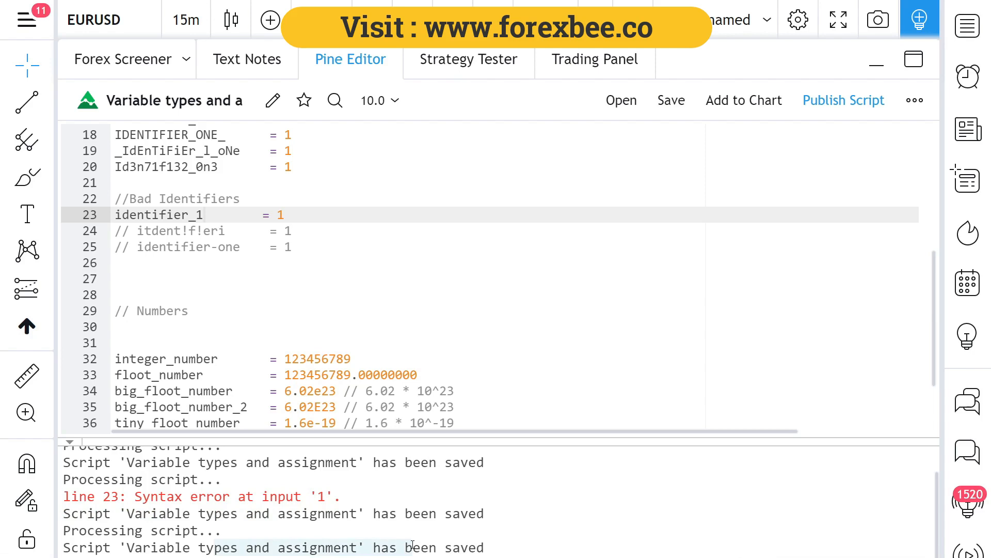
mouse_move(316, 531)
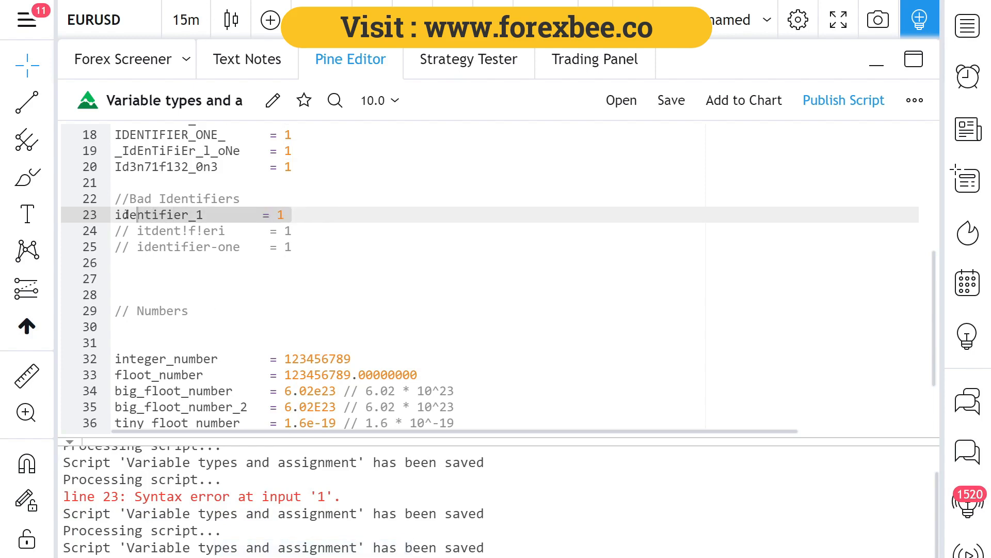
- Comment out the identifier_1 line with // before testing the next identifiers
text(//)
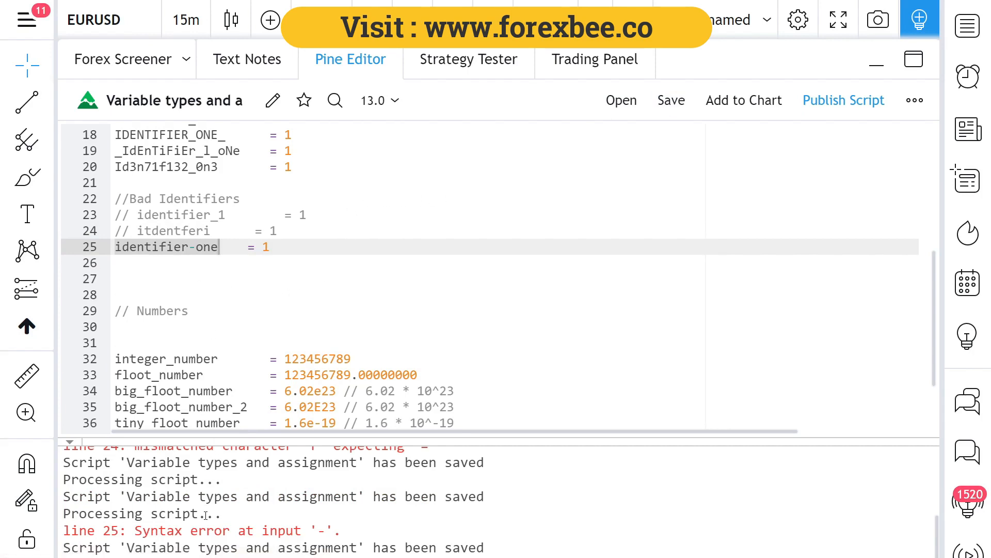
mouse_move(198, 247)
text(_)
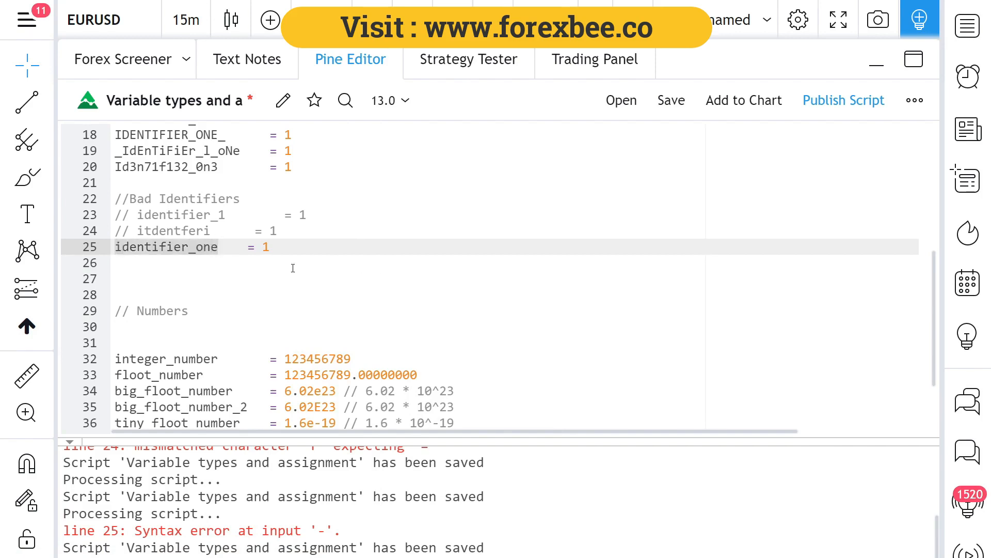
- Save to see line 25's 'already defined' error, then save again with identifier__one
click(671, 100)
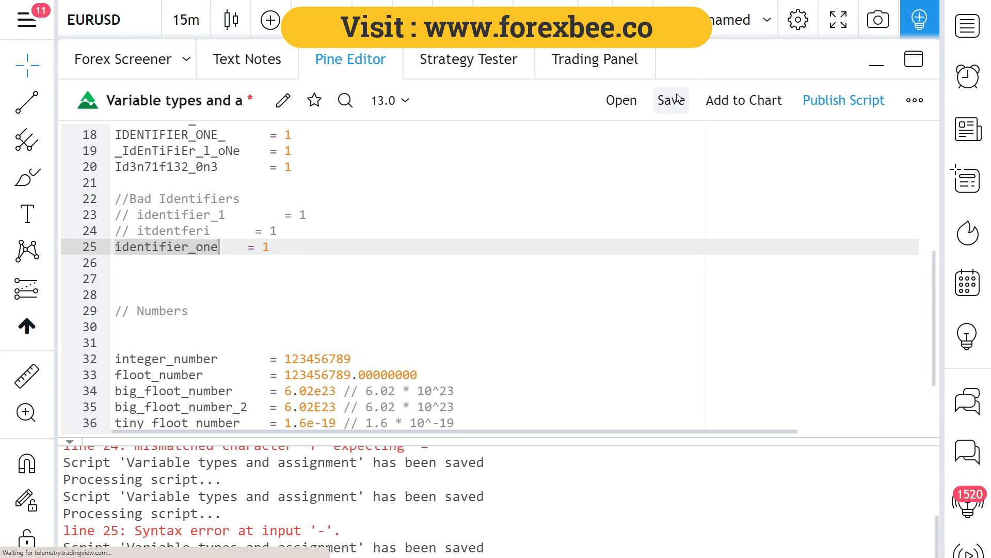
click(671, 100)
text(_)
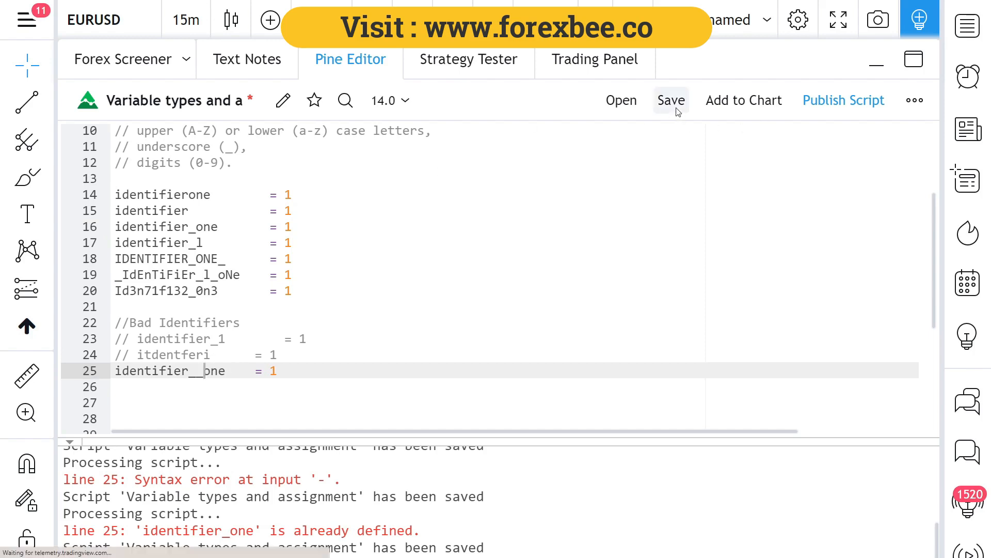
click(672, 100)
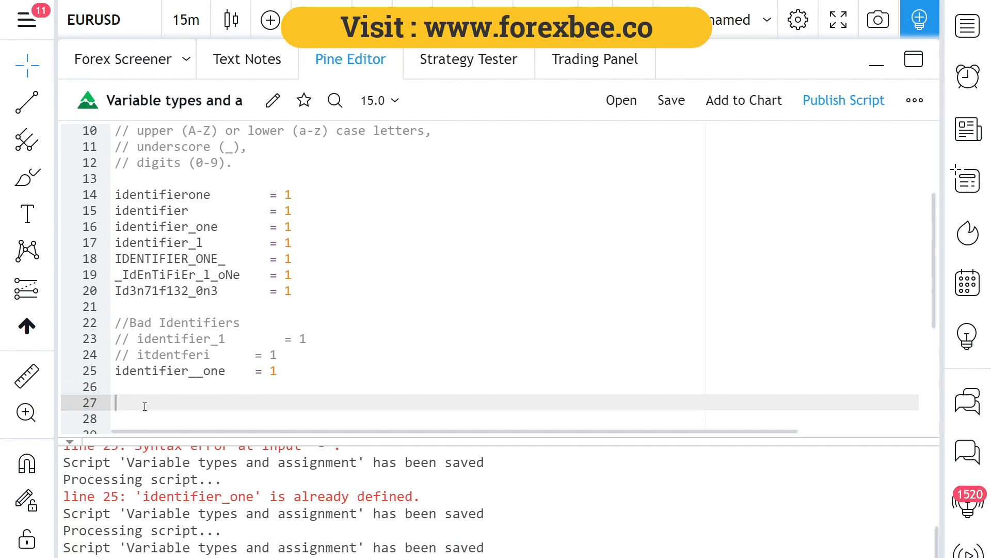
- Add a=1 on line 27 and A =2 on line 28 as case-sensitive variables
text(a=)
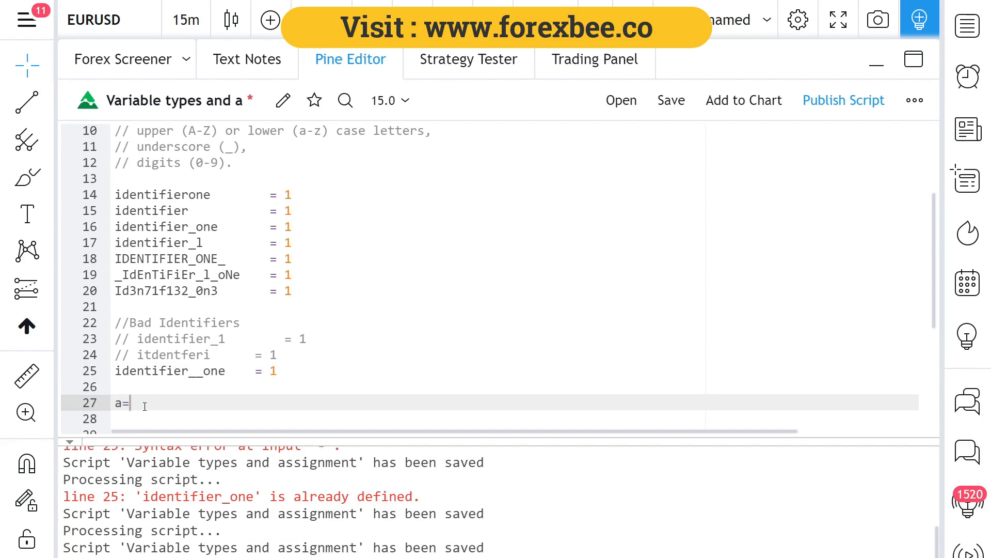
text(1)
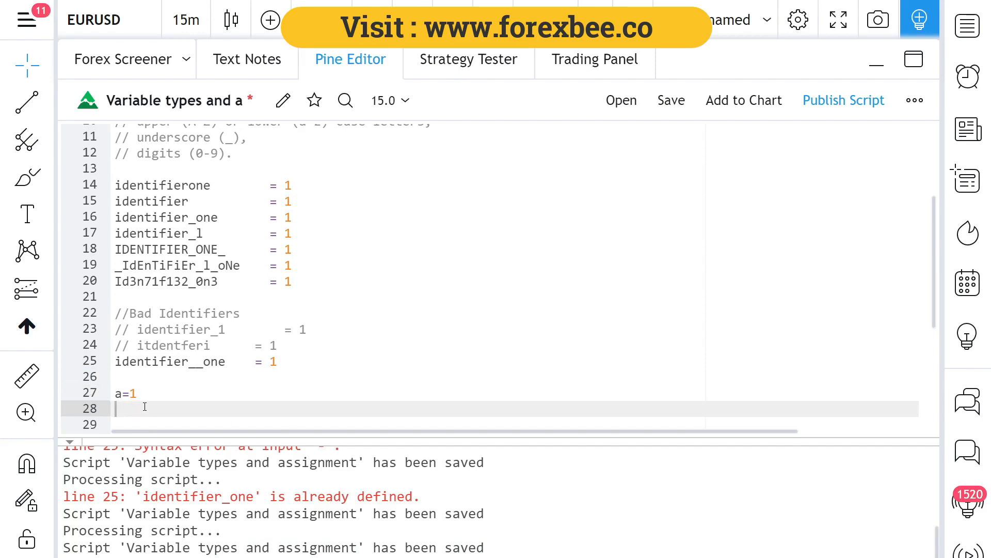
text(A=1)
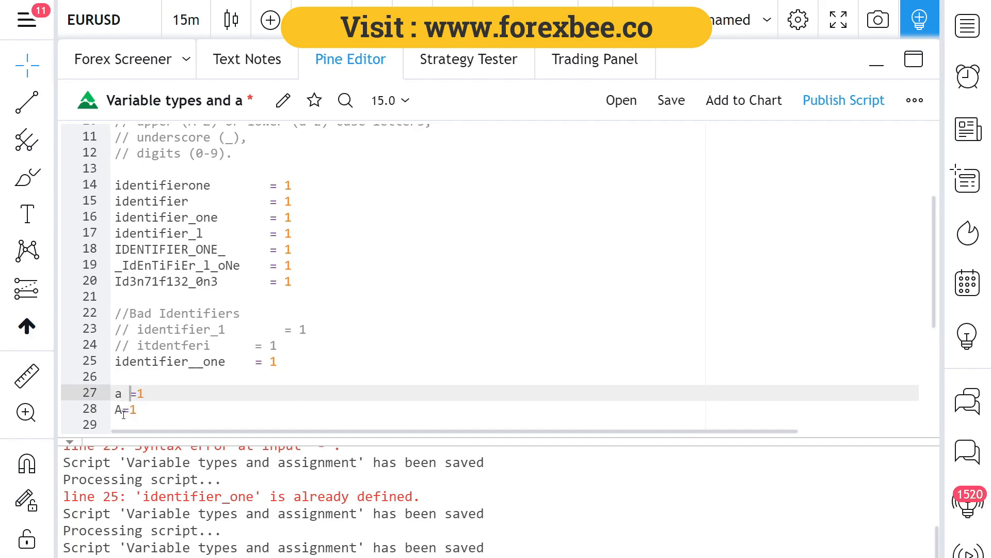
click(118, 409)
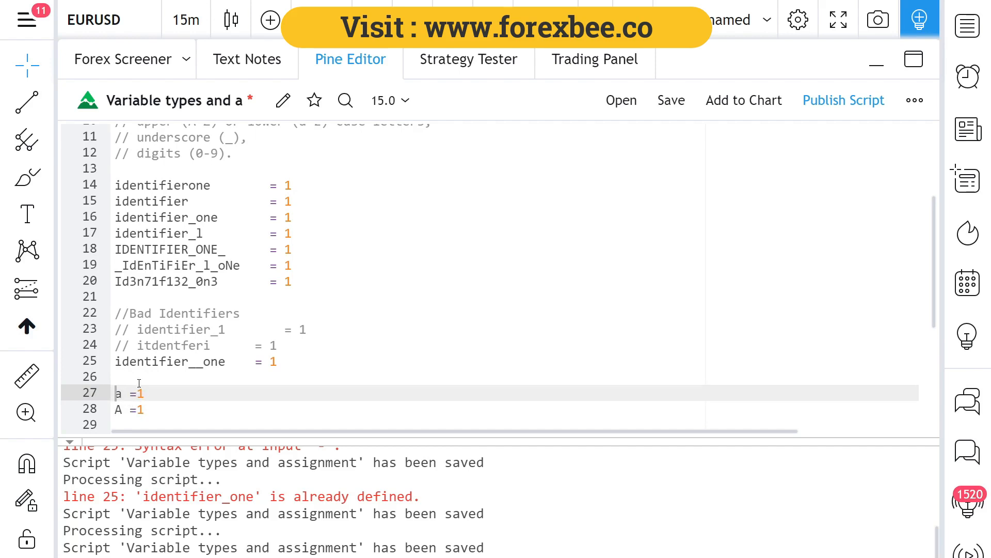
click(152, 409)
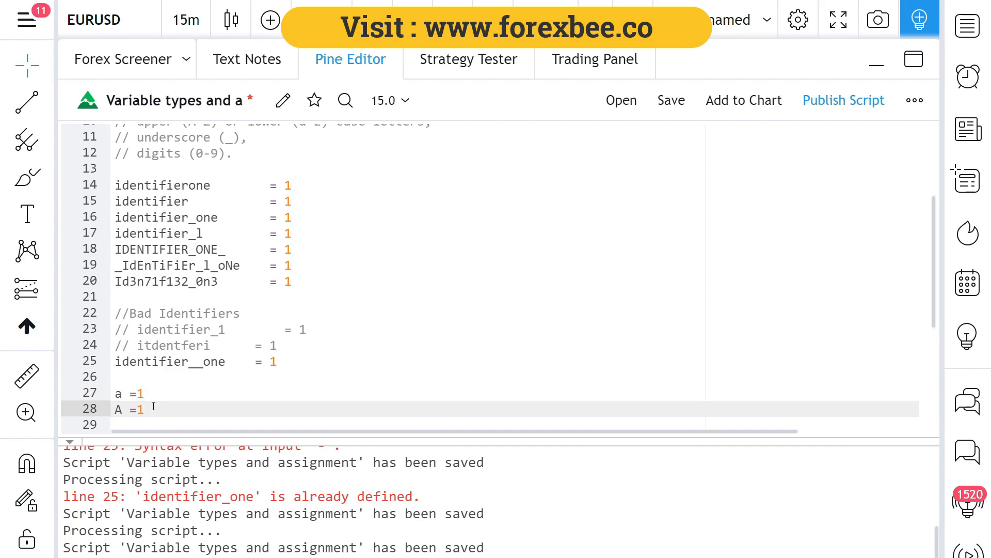
text(2)
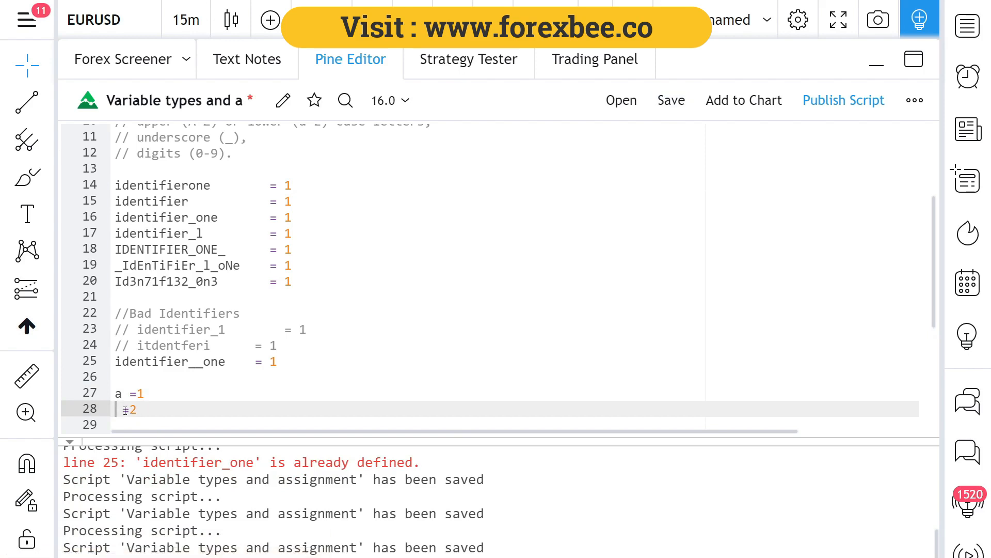
- Test lowercase a =2 to show the 'already defined' error, then restore uppercase A
text(a =)
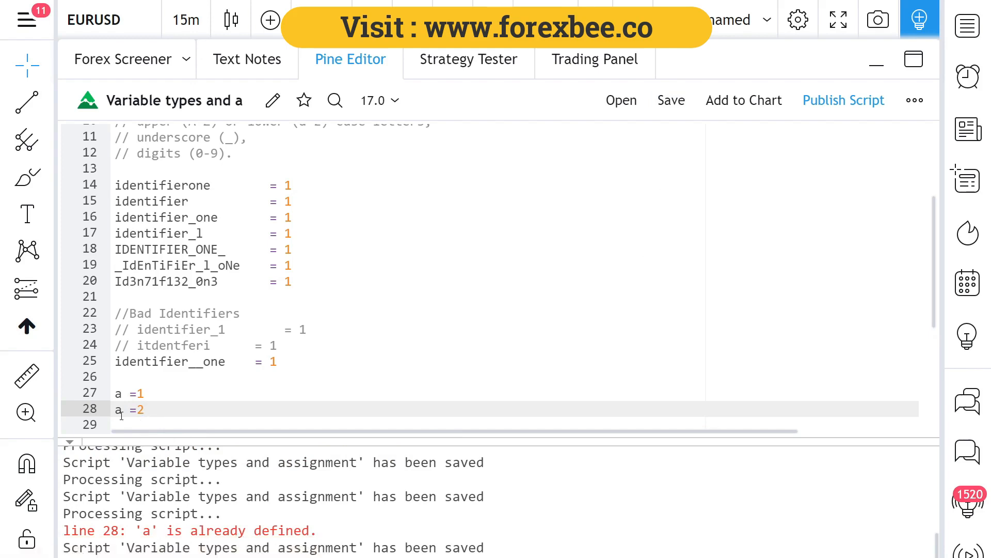
text(A)
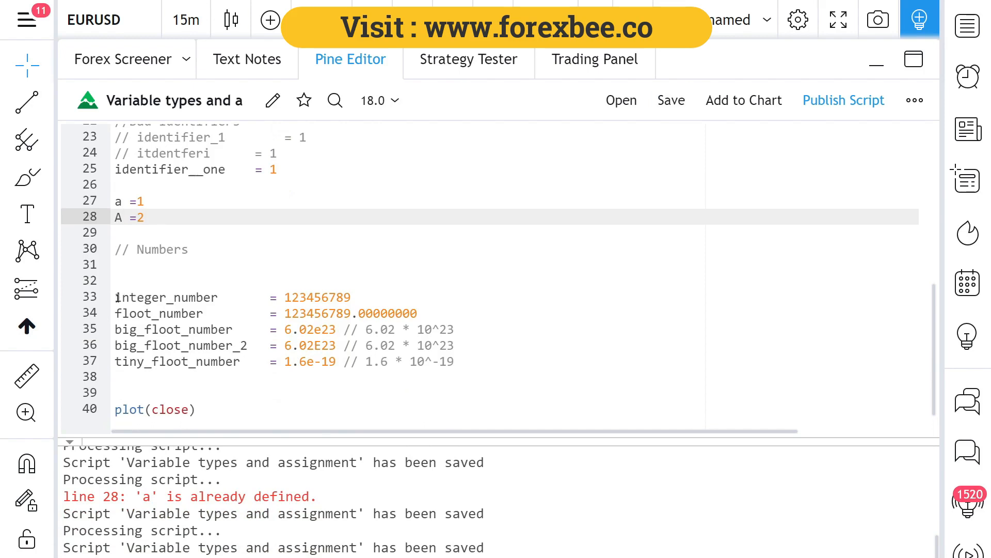
double_click(166, 298)
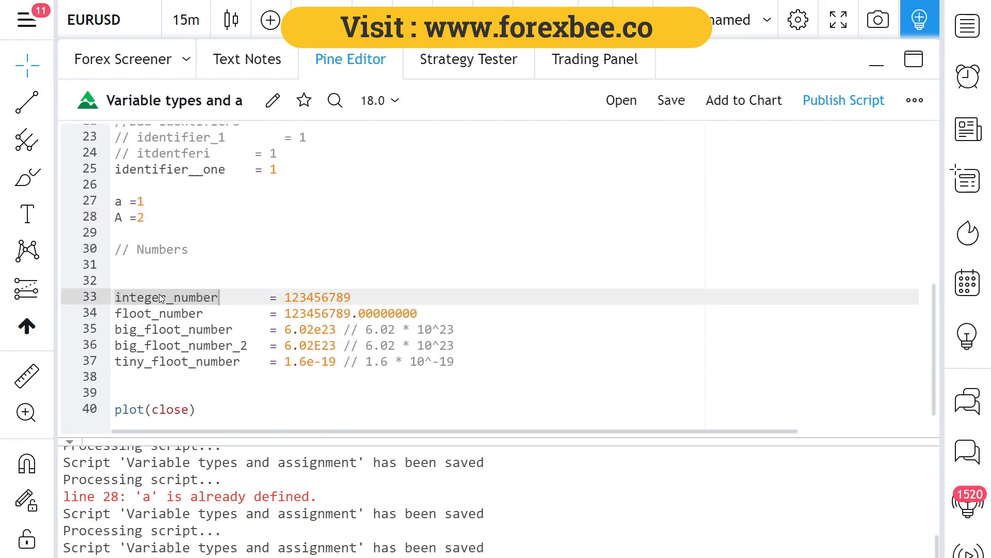
click(287, 297)
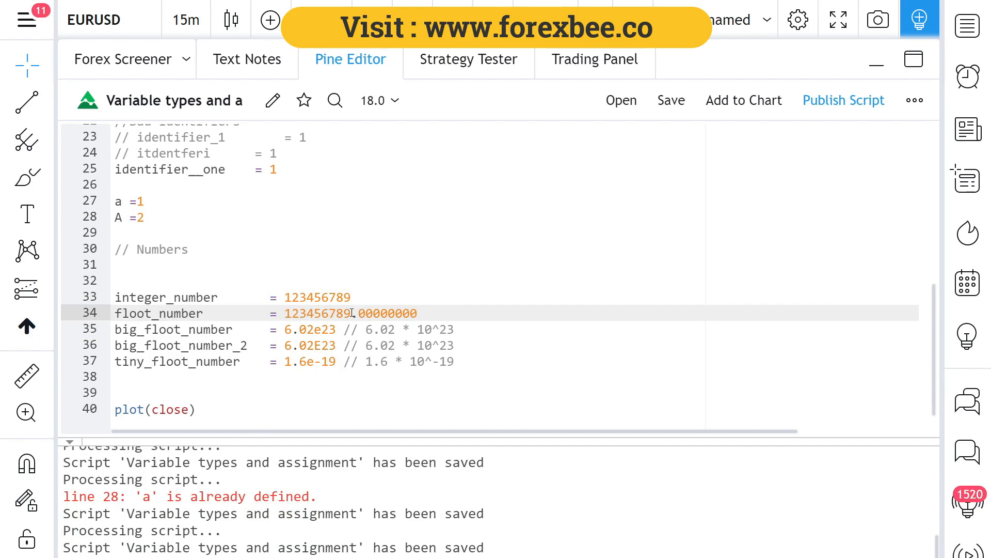
double_click(387, 313)
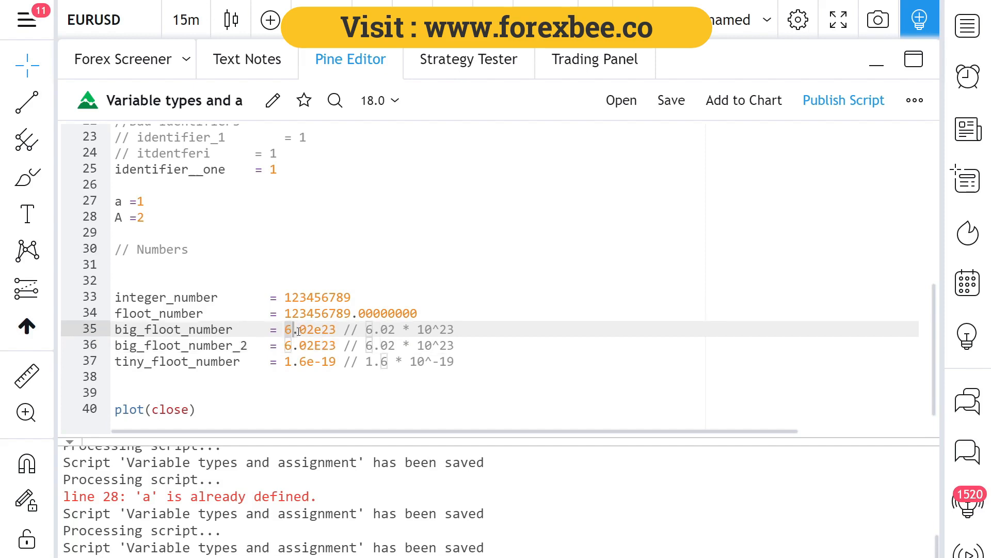
double_click(310, 329)
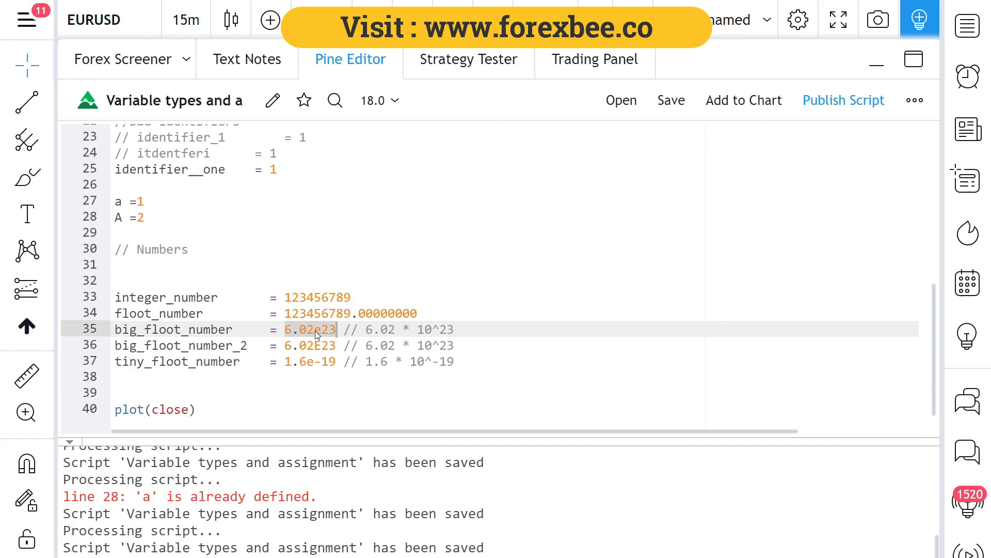
mouse_move(328, 338)
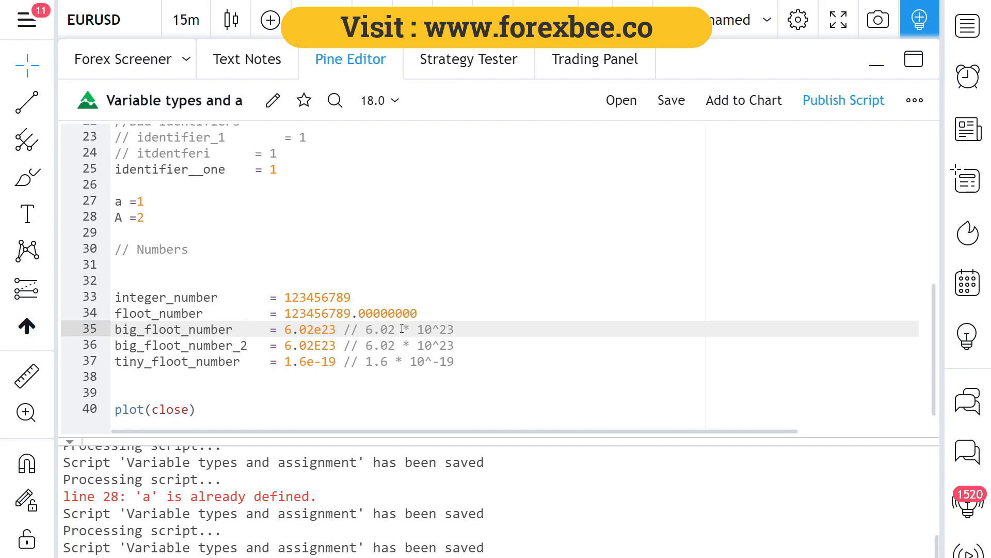
mouse_move(421, 345)
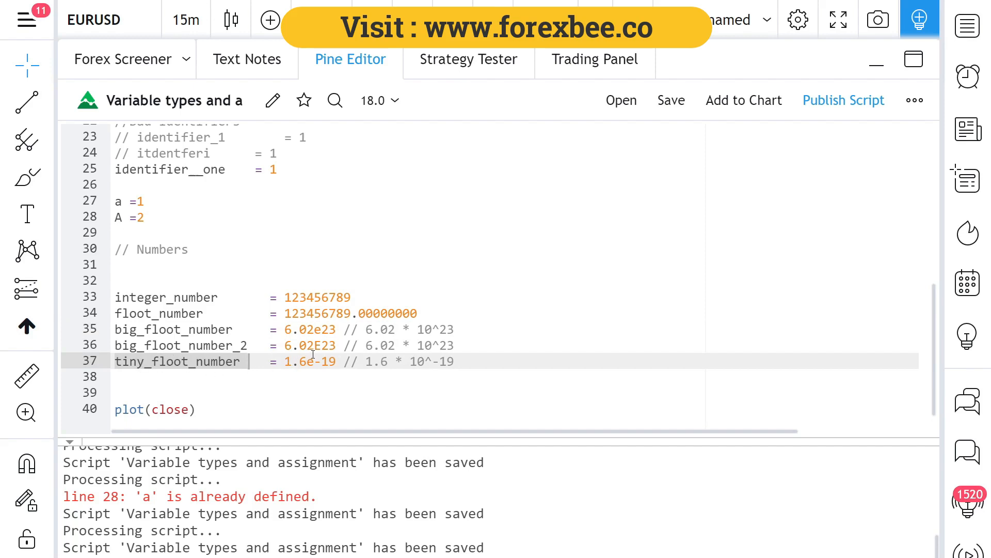
click(310, 328)
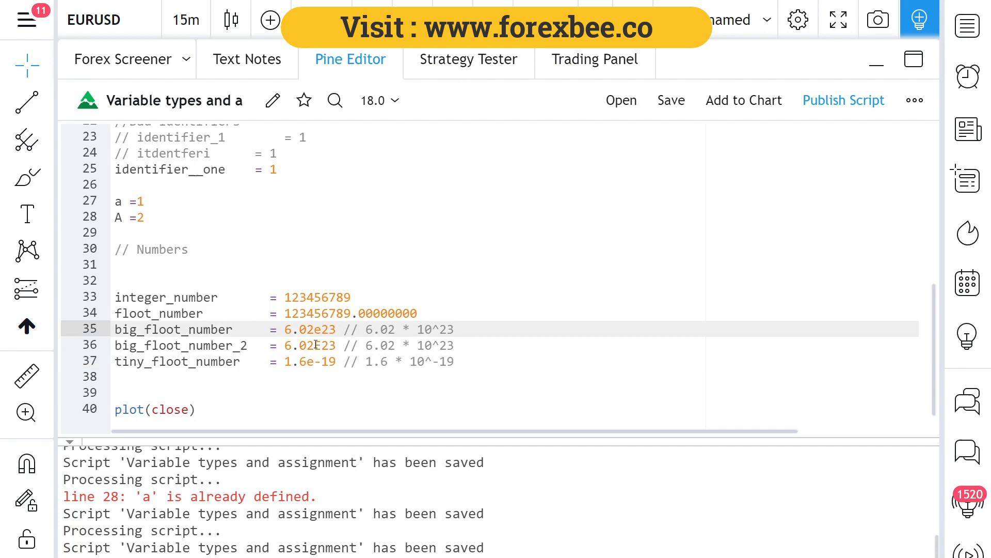